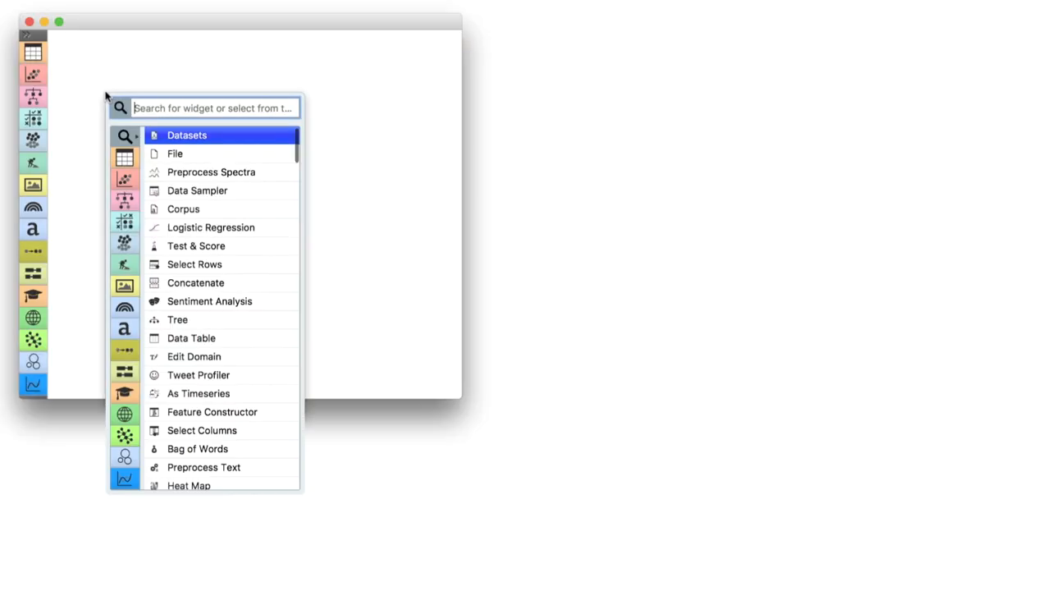
Add a Datasets widget and load the Liver spectroscopy dataset, filtering by 'liver'
{"action": "left_click", "coordinate": [187, 134]}
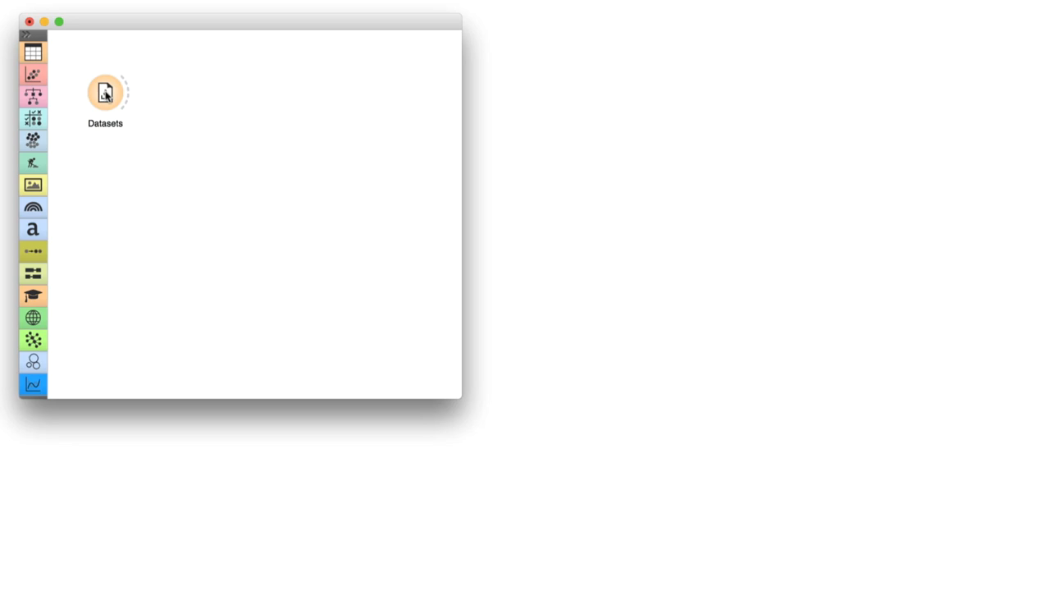
{"action": "double_click", "coordinate": [105, 92]}
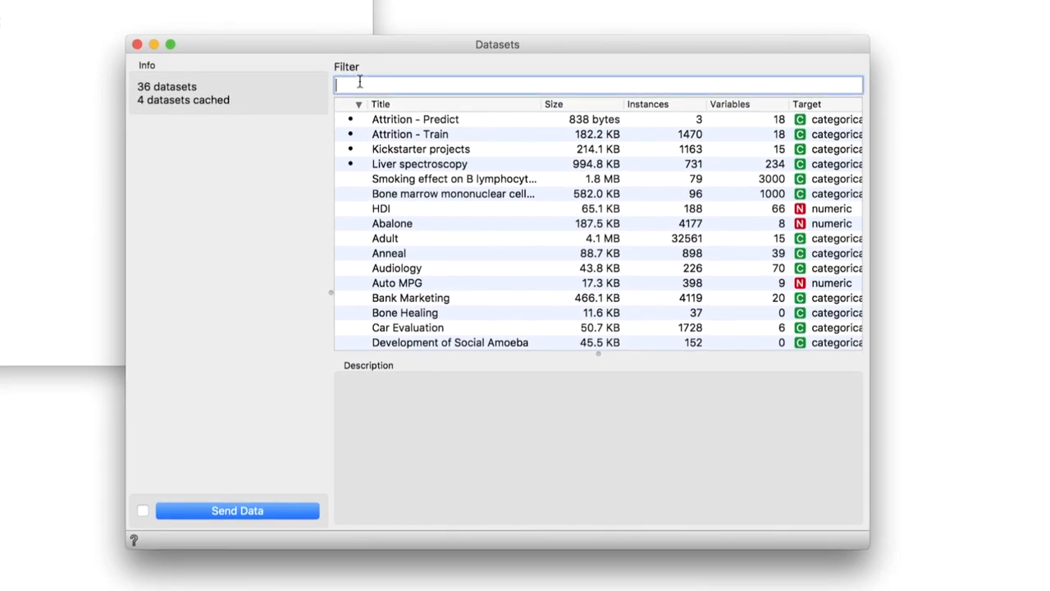
{"action": "type", "text": "liver"}
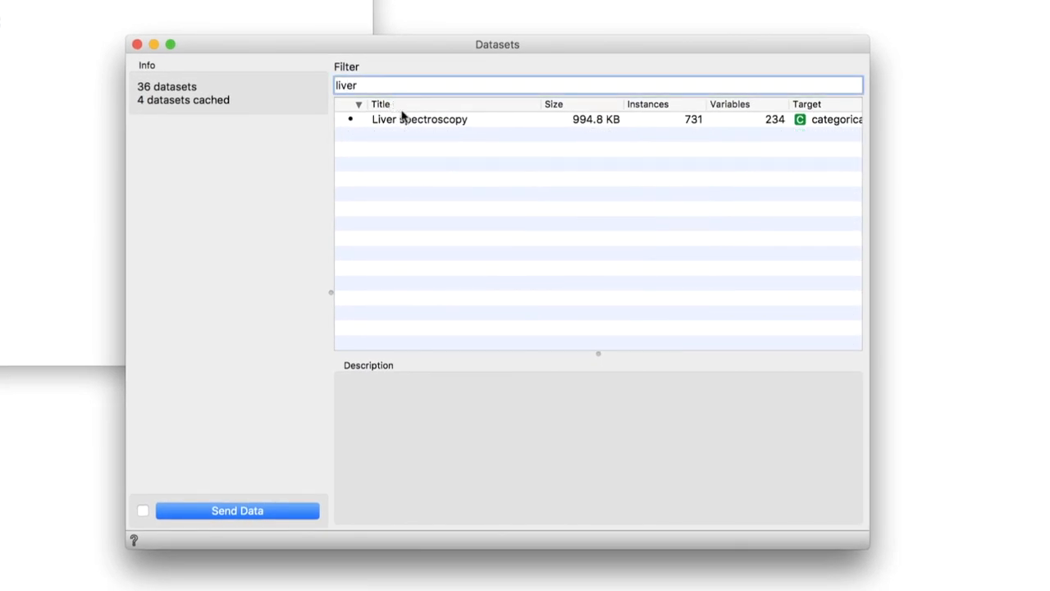
{"action": "left_click", "coordinate": [420, 118]}
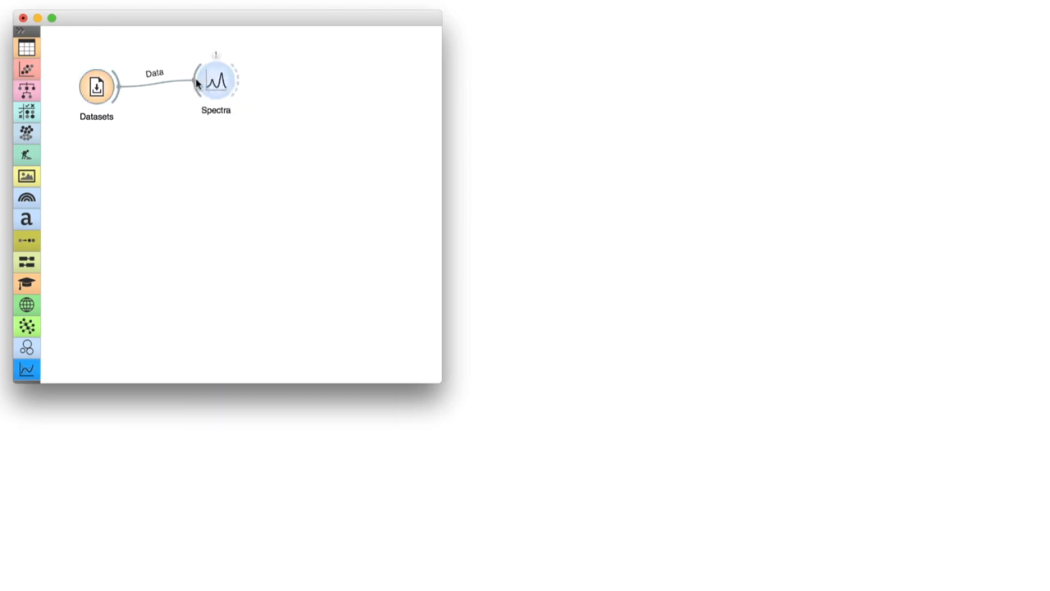
View the liver spectra coloured by tissue class (DNA, collagen, glycogen, lipids)
{"action": "double_click", "coordinate": [217, 80]}
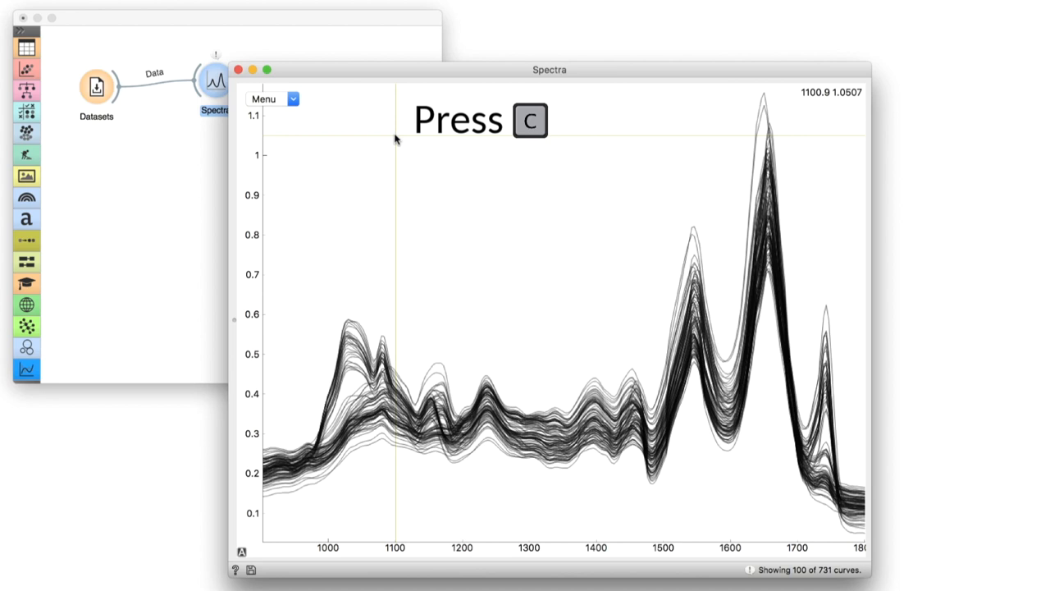
{"action": "key", "text": "c"}
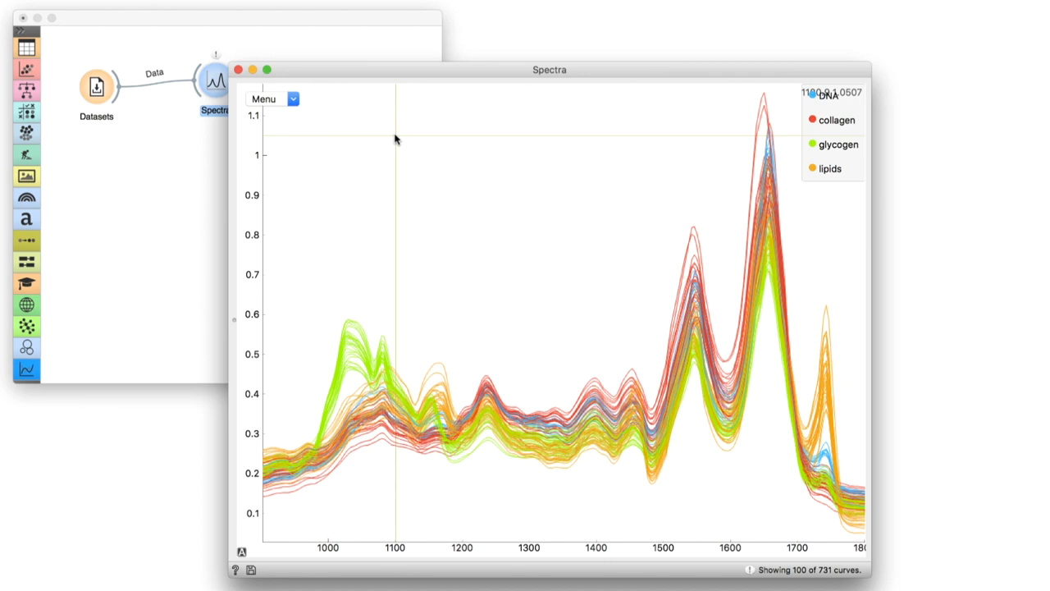
{"action": "mouse_move", "coordinate": [369, 128]}
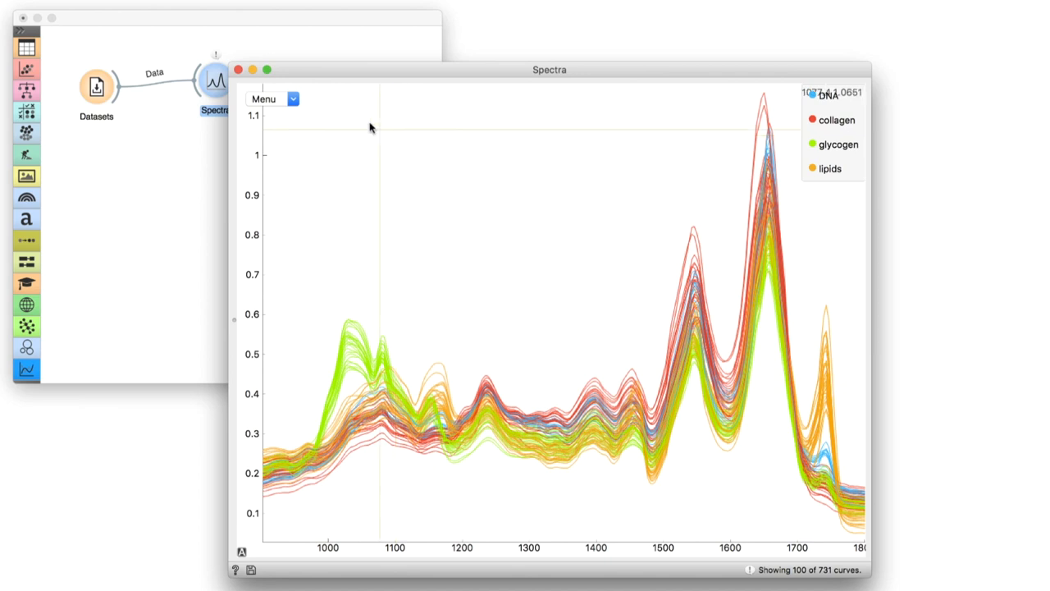
{"action": "left_click", "coordinate": [238, 68]}
{"action": "type", "text": "pre"}
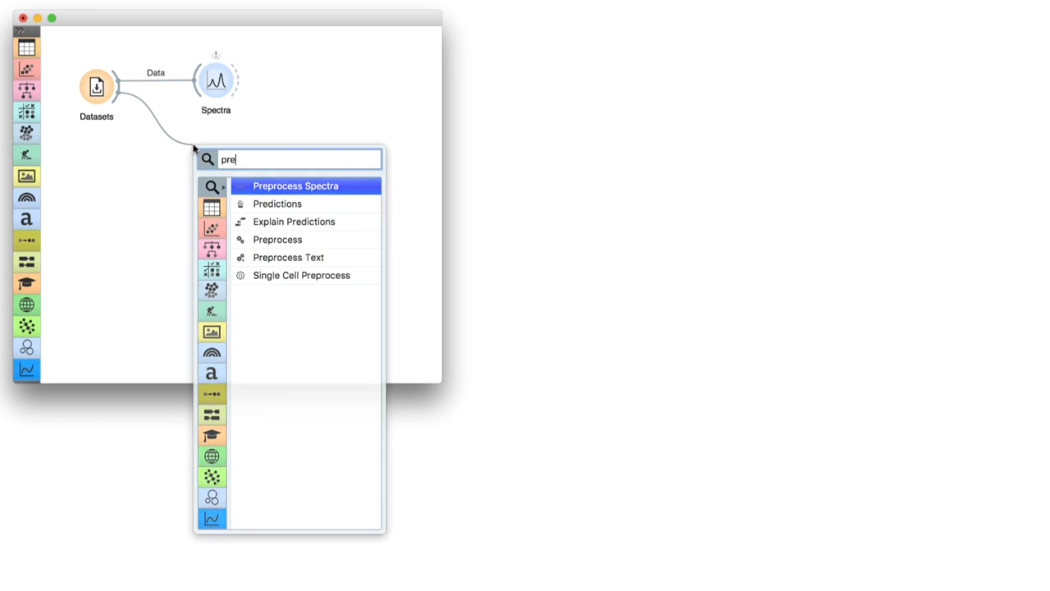
Link a Preprocess Spectra widget to the data and keep its preview at 5 spectra
{"action": "left_click", "coordinate": [295, 185]}
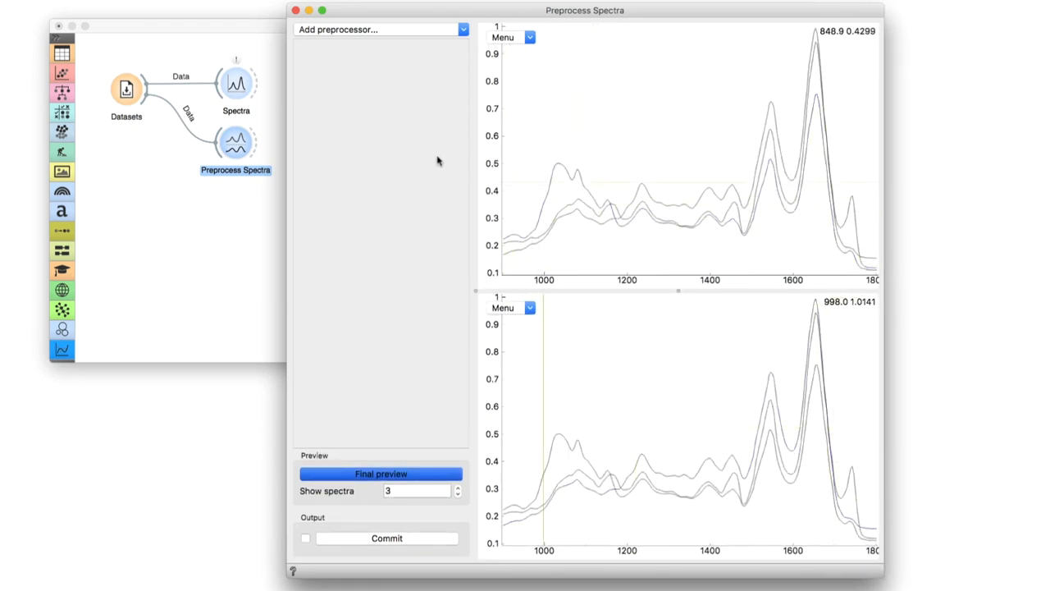
{"action": "mouse_move", "coordinate": [640, 131]}
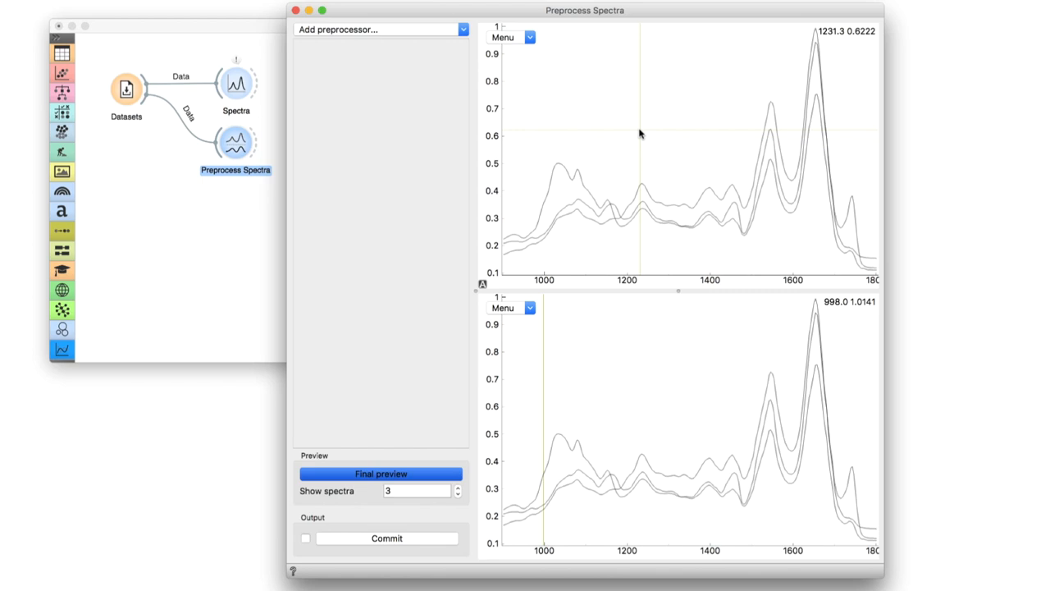
{"action": "mouse_move", "coordinate": [648, 374]}
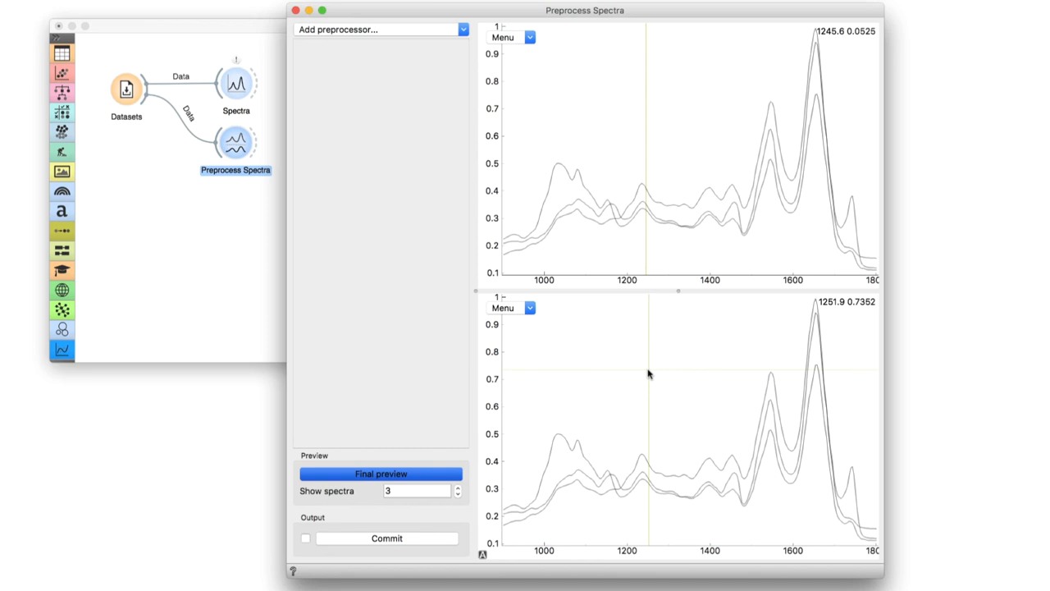
{"action": "mouse_move", "coordinate": [532, 334]}
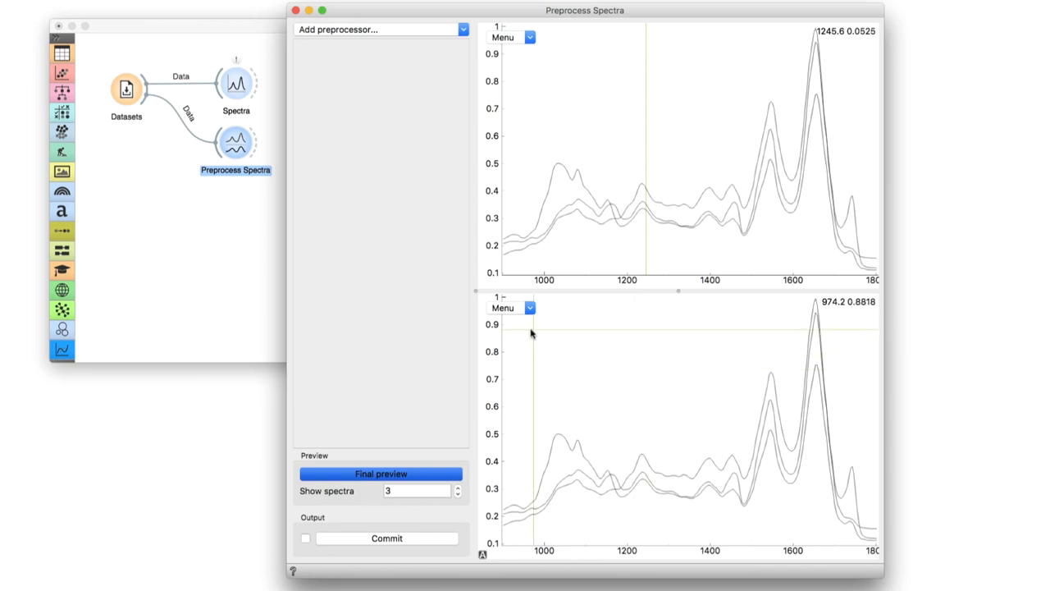
{"action": "mouse_move", "coordinate": [466, 489]}
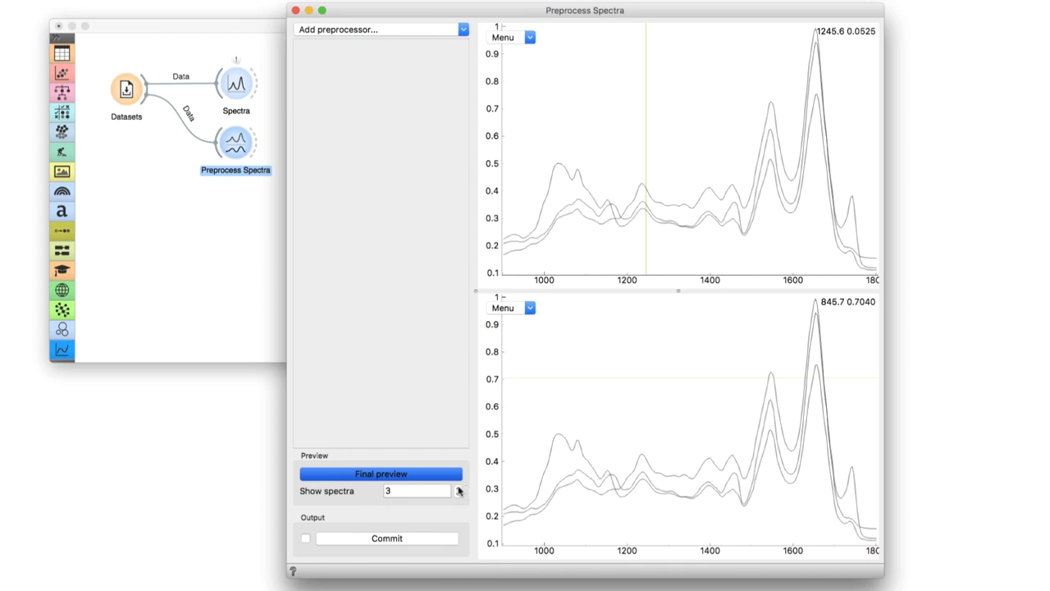
{"action": "left_click", "coordinate": [458, 486]}
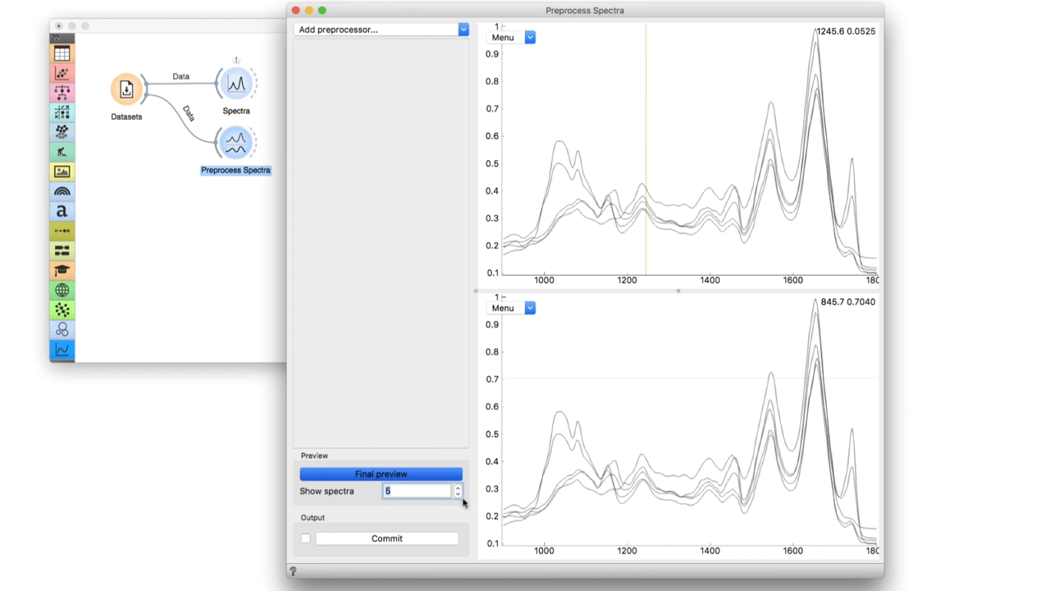
{"action": "left_click", "coordinate": [457, 493]}
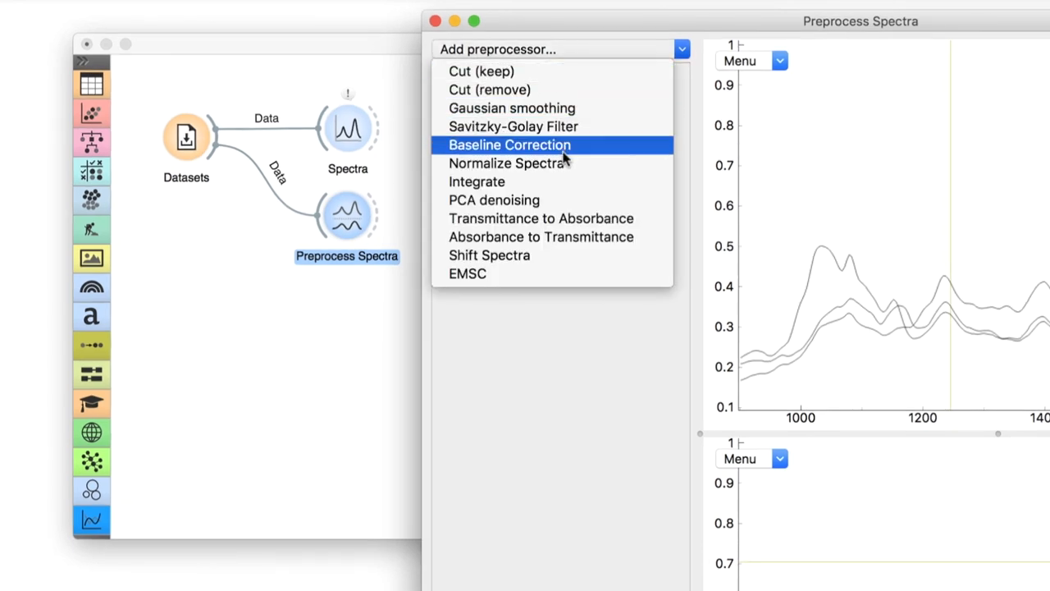
Add a Baseline Correction step using a linear baseline subtracted from the spectra
{"action": "left_click", "coordinate": [509, 144]}
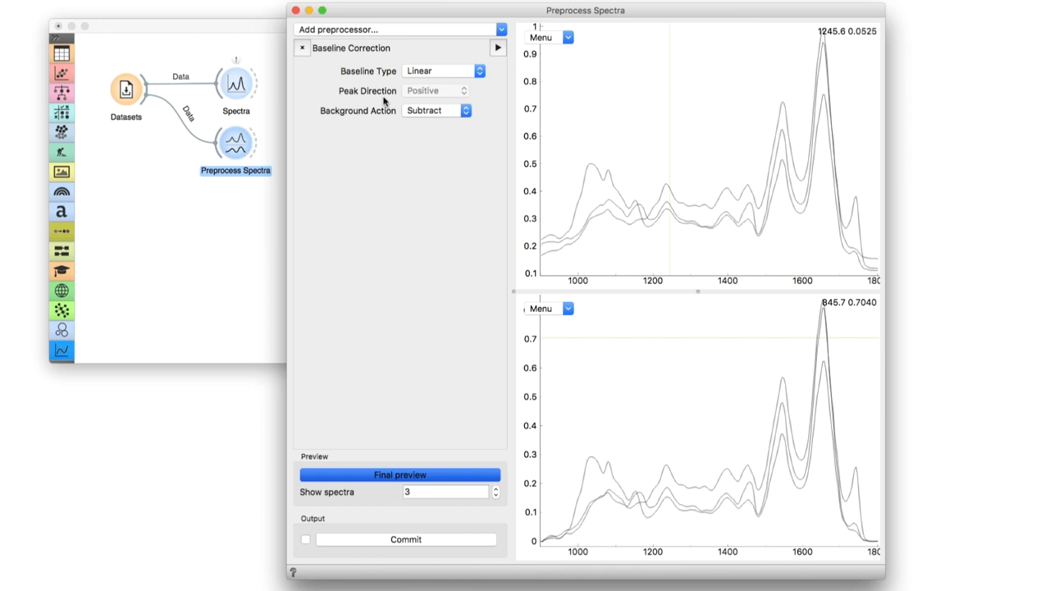
Add a Normalize Spectra step with area normalization at the 1549.37–1559.37 band
{"action": "left_click", "coordinate": [399, 30]}
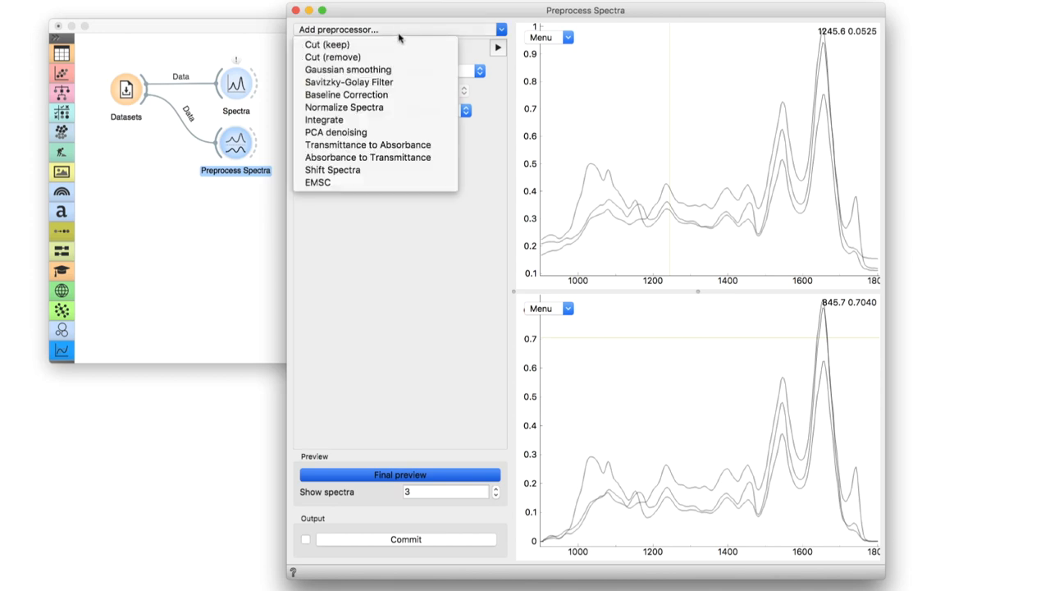
{"action": "mouse_move", "coordinate": [348, 82]}
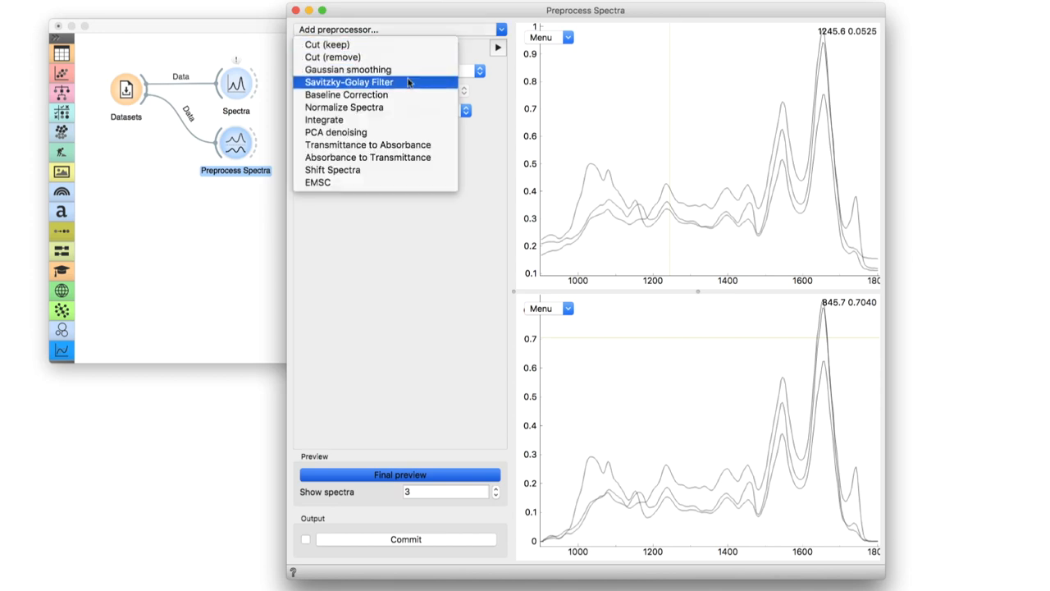
{"action": "mouse_move", "coordinate": [407, 108]}
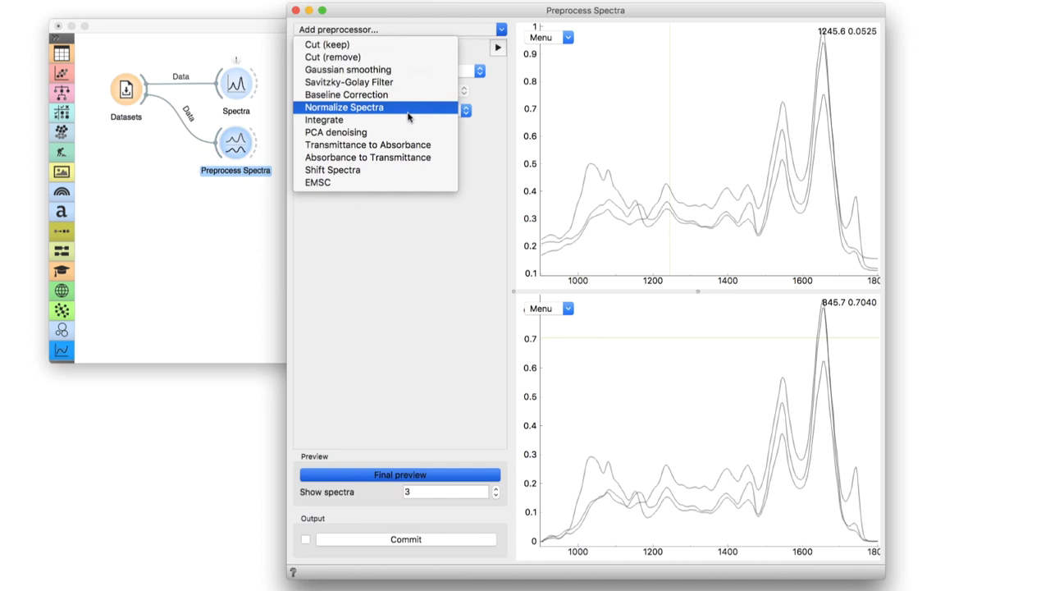
{"action": "mouse_move", "coordinate": [407, 112]}
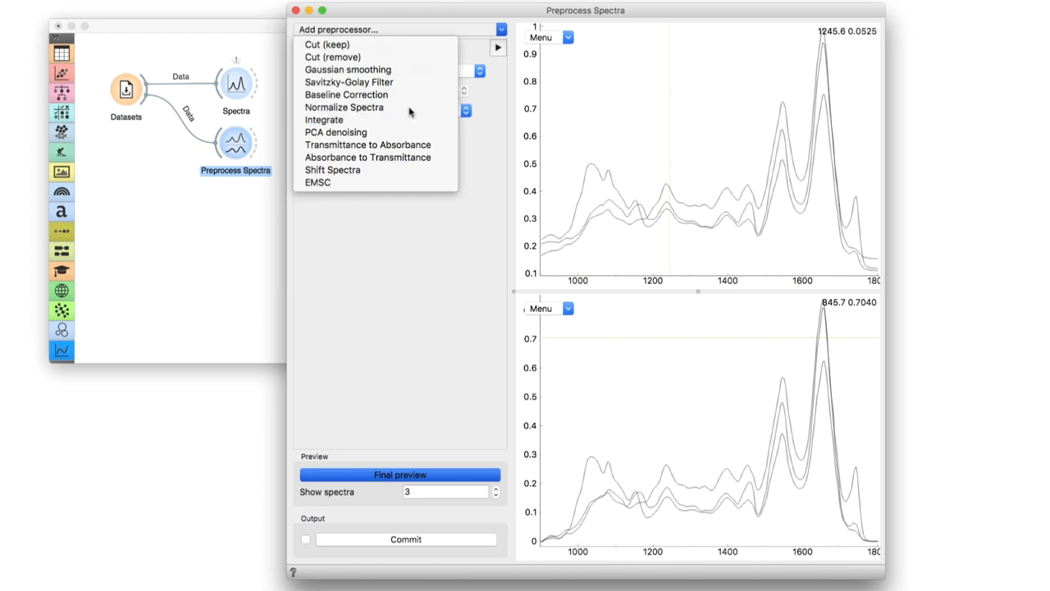
{"action": "left_click", "coordinate": [345, 106]}
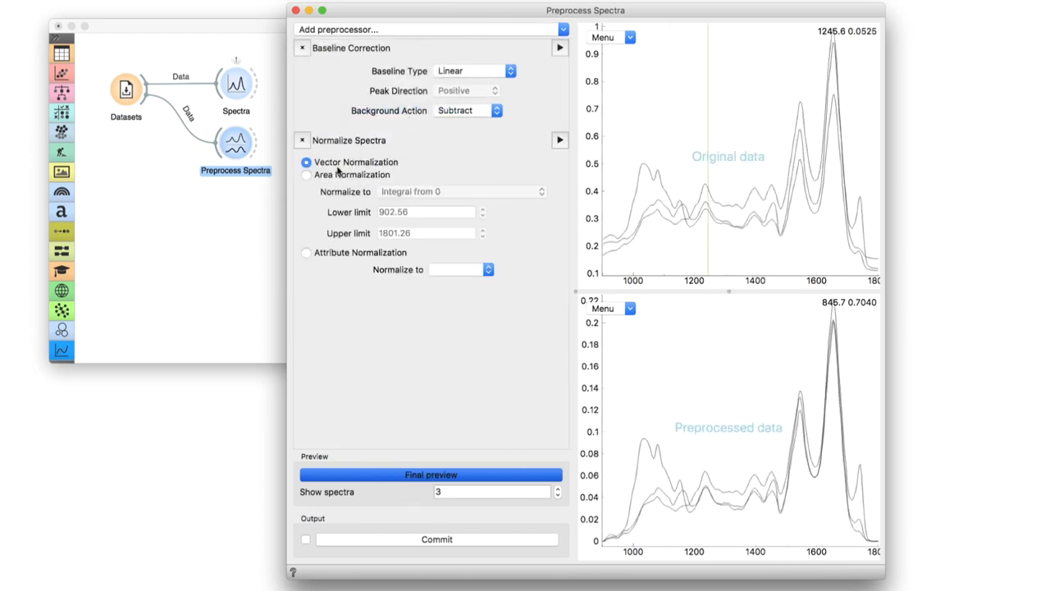
{"action": "left_click", "coordinate": [305, 174]}
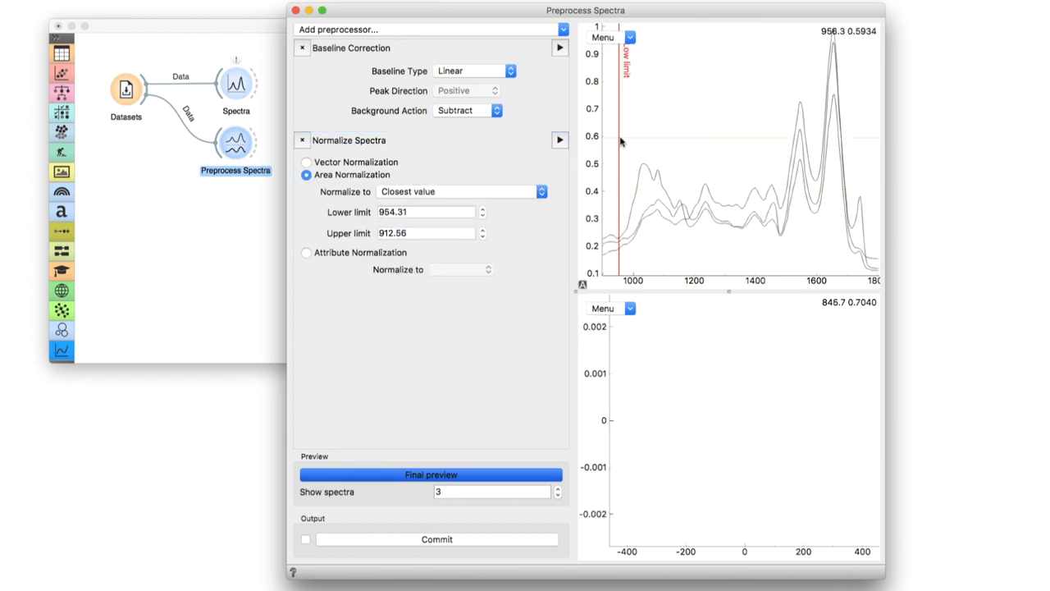
{"action": "left_click_drag", "start_coordinate": [621, 141], "coordinate": [648, 141]}
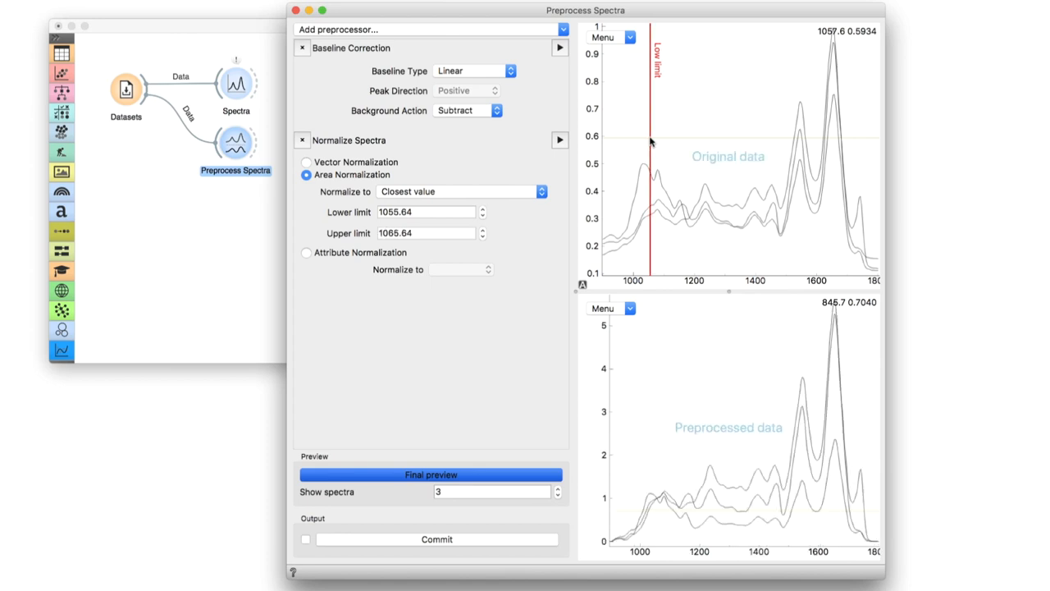
{"action": "left_click_drag", "start_coordinate": [648, 141], "coordinate": [739, 141]}
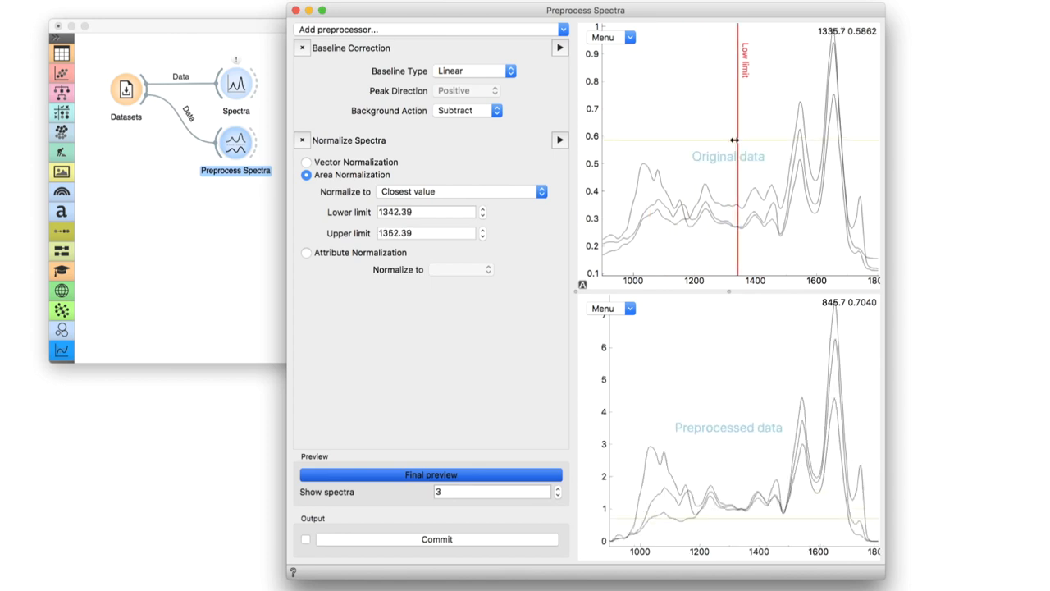
{"action": "left_click_drag", "start_coordinate": [738, 139], "coordinate": [795, 123]}
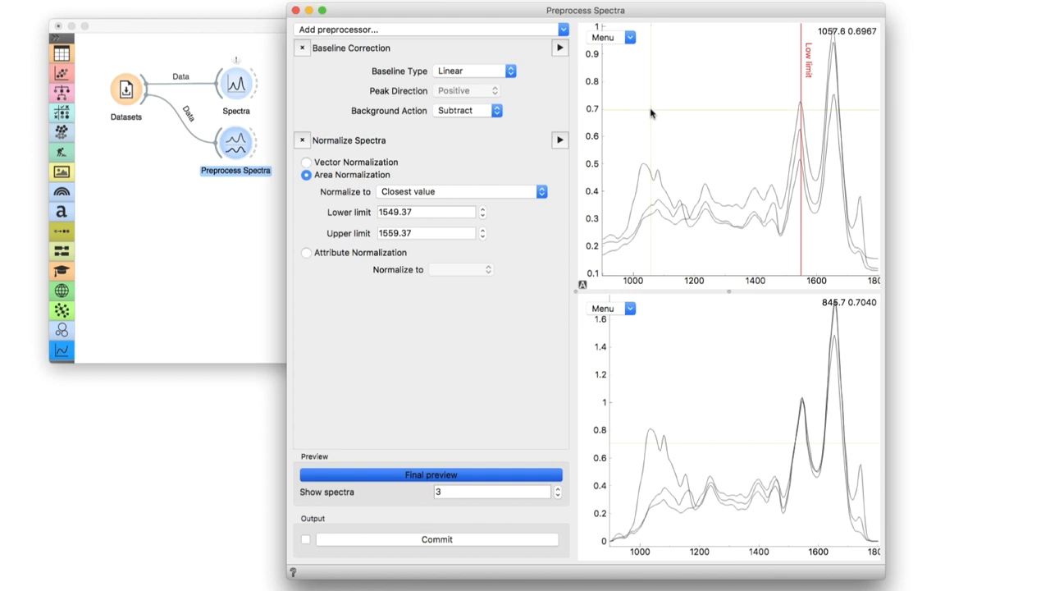
{"action": "mouse_move", "coordinate": [541, 100]}
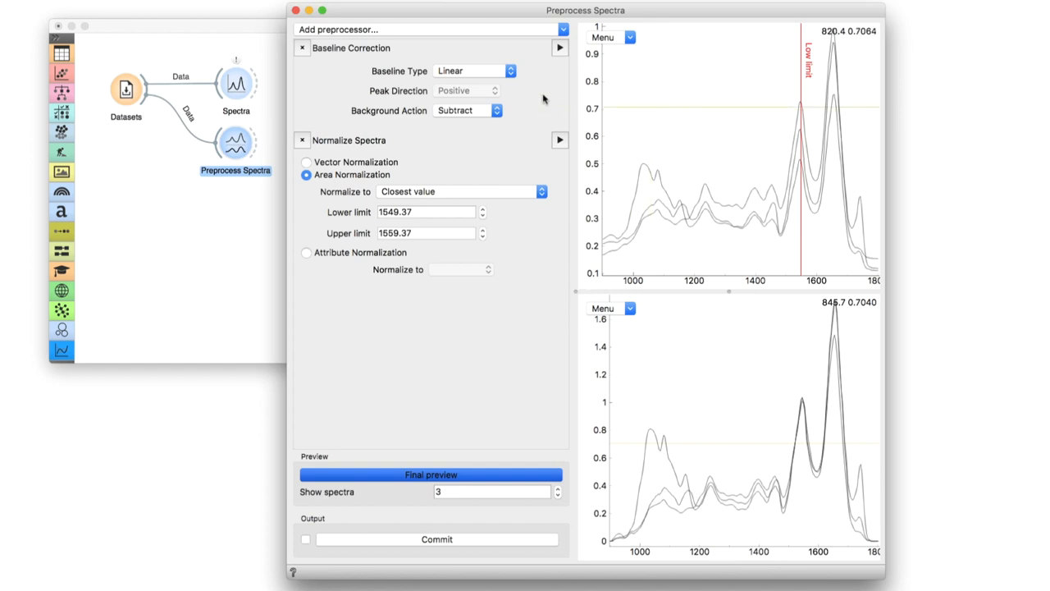
{"action": "mouse_move", "coordinate": [561, 51]}
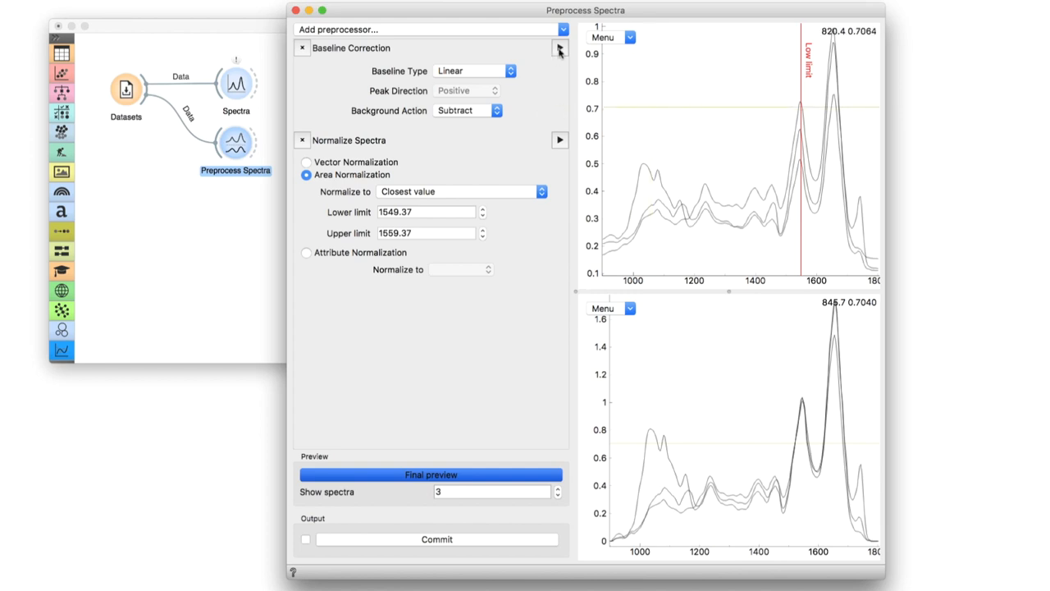
Preview the baseline step, then the Normalize Spectra step's own input and output
{"action": "left_click", "coordinate": [561, 46]}
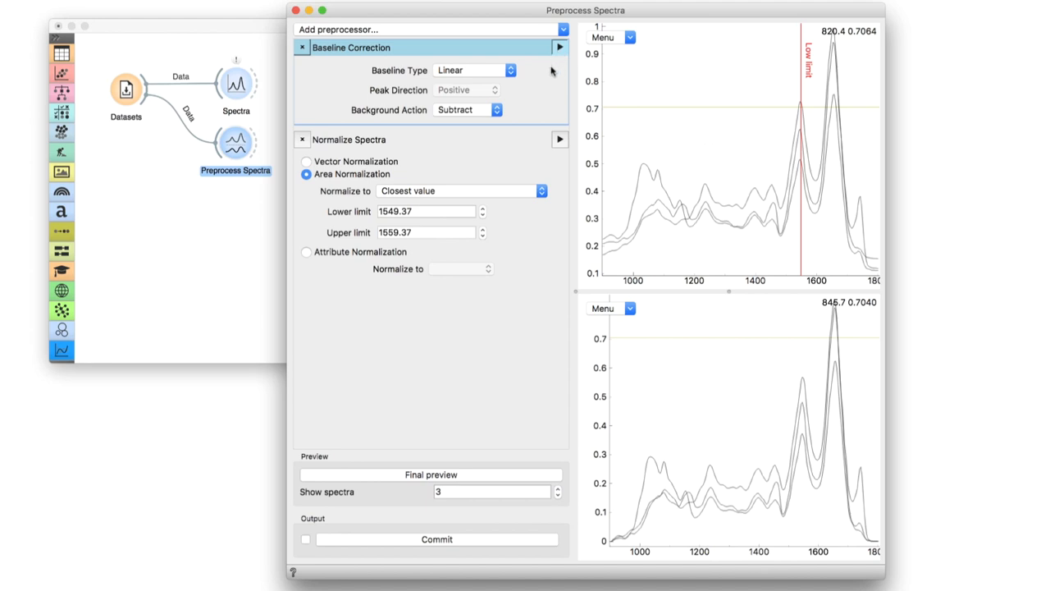
{"action": "left_click", "coordinate": [561, 140]}
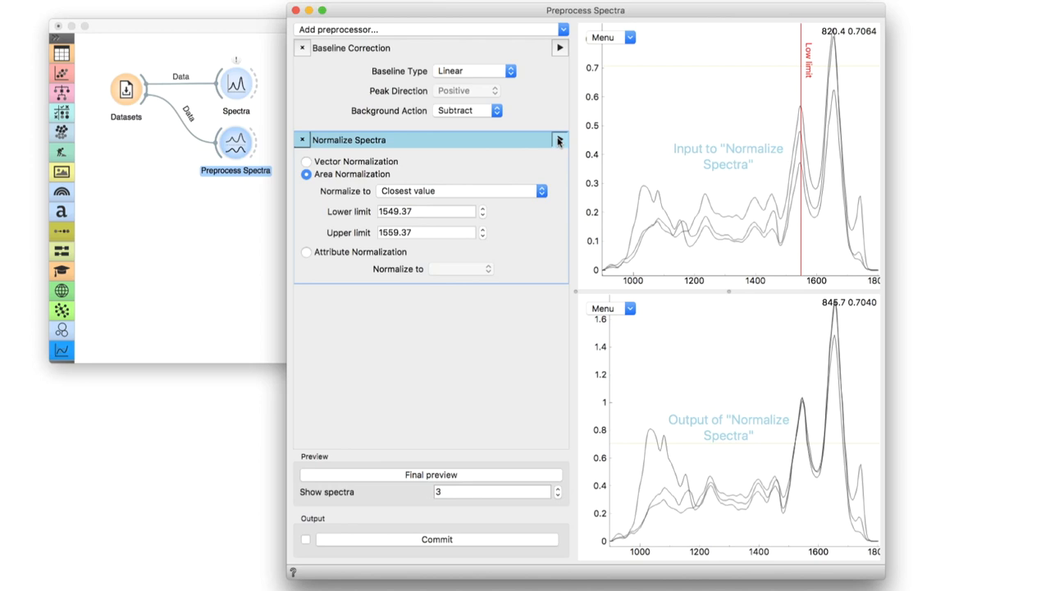
{"action": "mouse_move", "coordinate": [557, 118]}
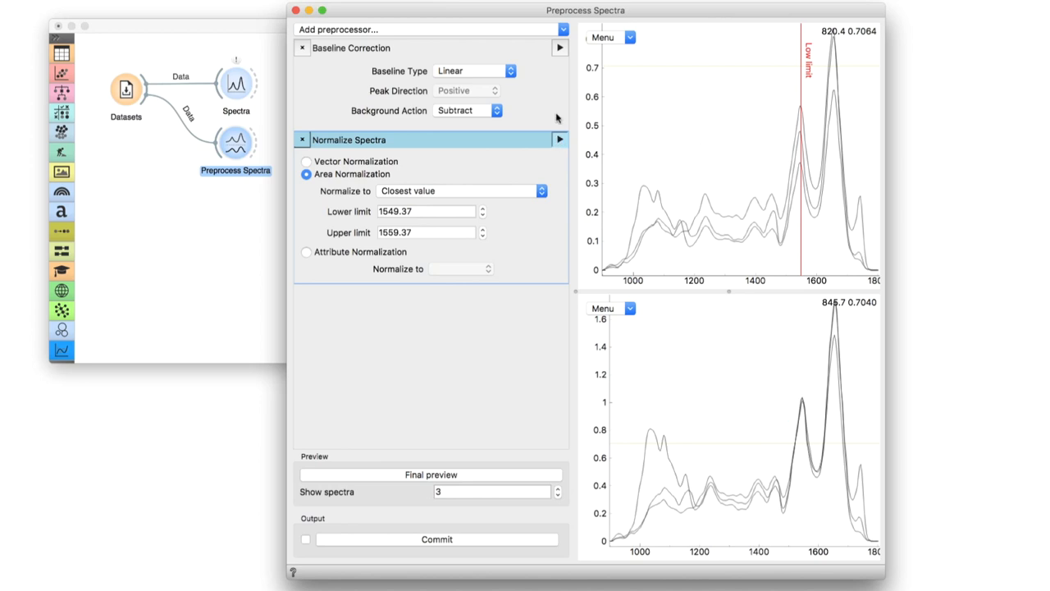
Append a Savitzky-Golay filter with derivative order 2 and preview its output
{"action": "left_click", "coordinate": [426, 29]}
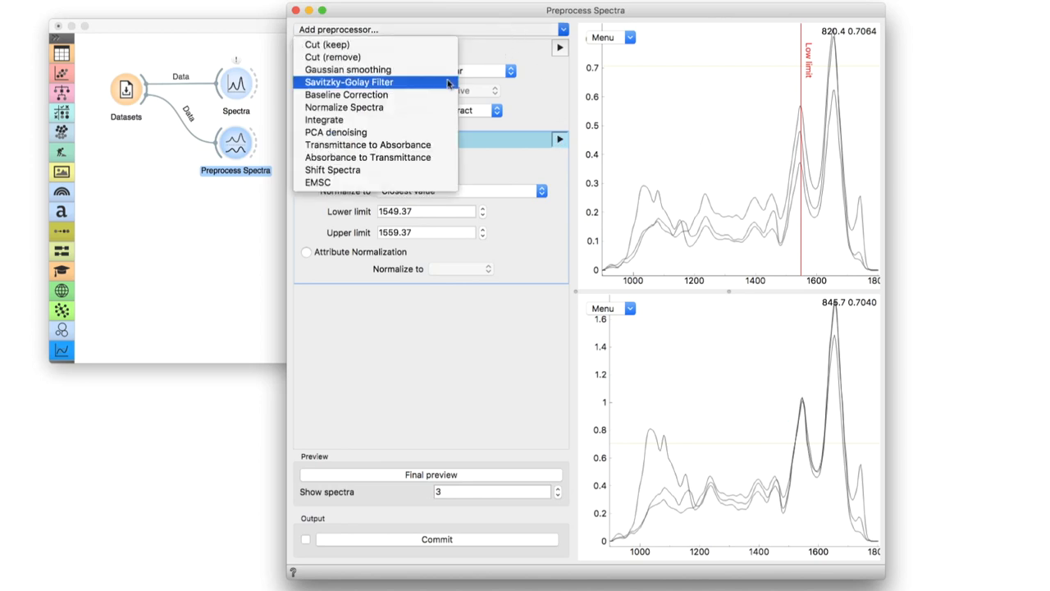
{"action": "left_click", "coordinate": [346, 94]}
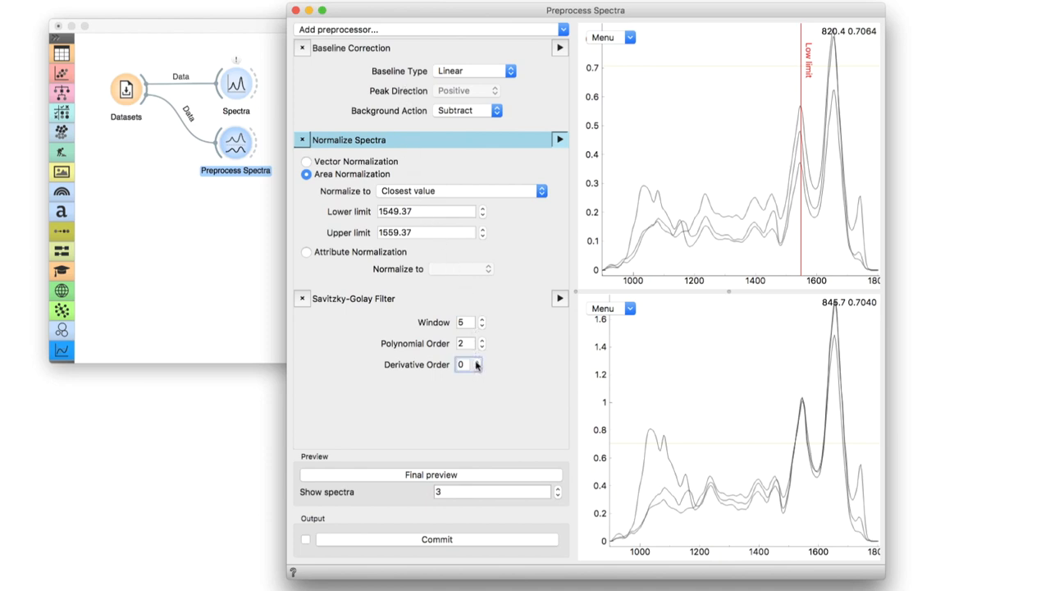
{"action": "left_click", "coordinate": [476, 361]}
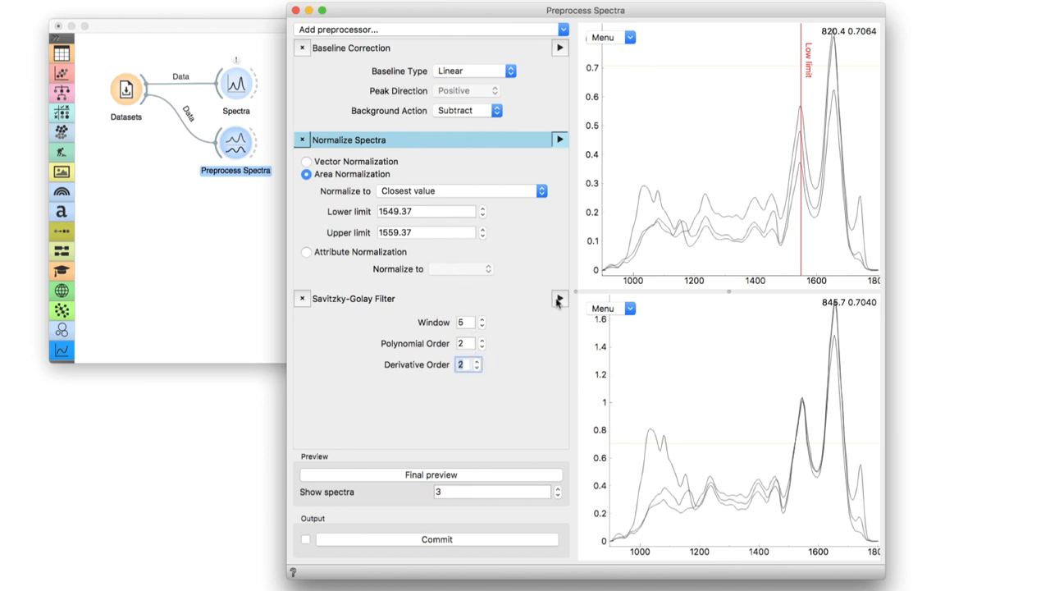
{"action": "left_click", "coordinate": [559, 299]}
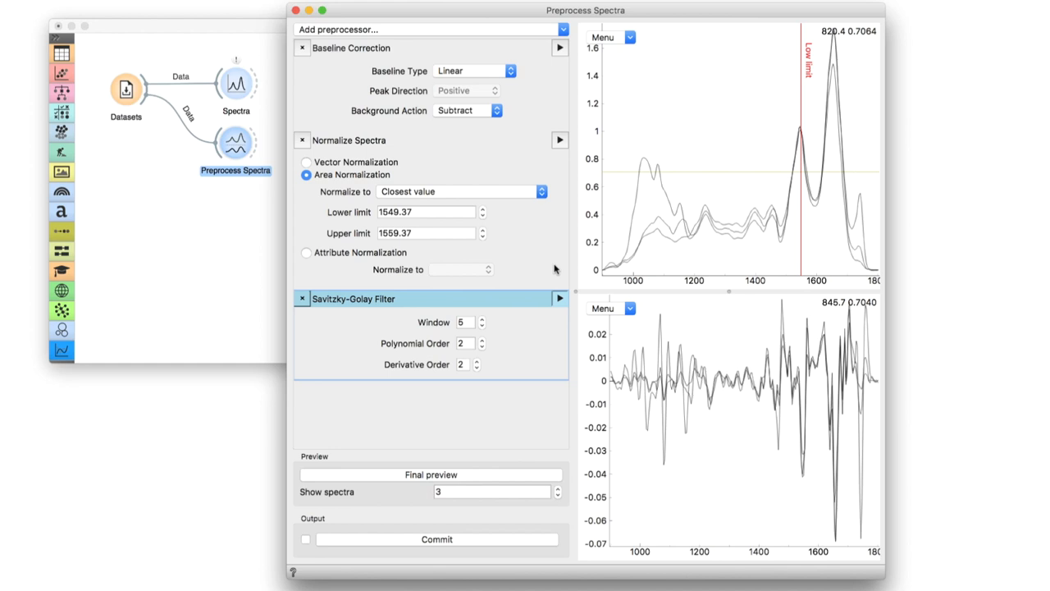
{"action": "mouse_move", "coordinate": [530, 295]}
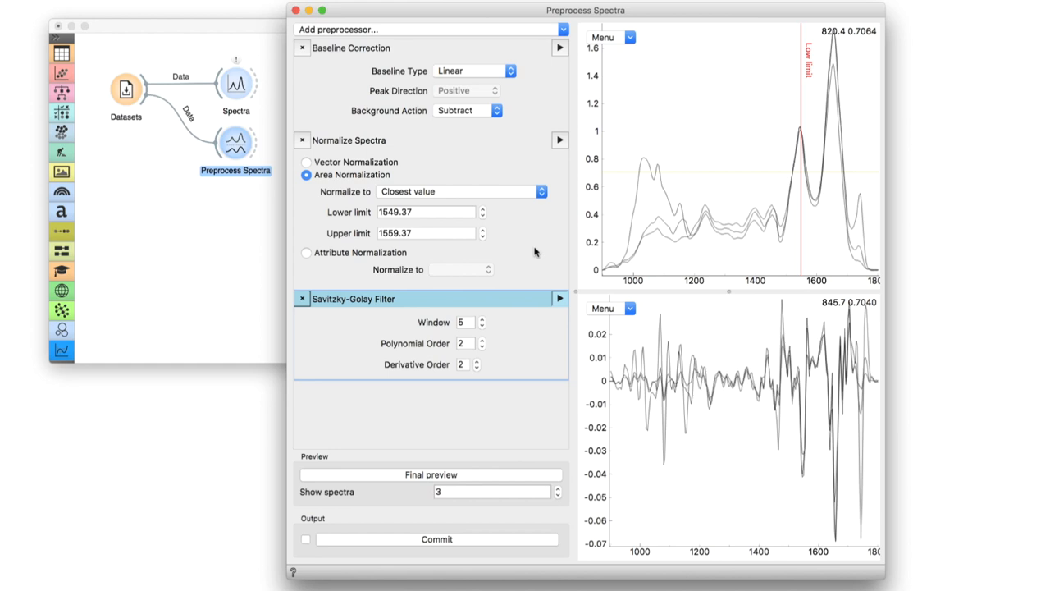
{"action": "mouse_move", "coordinate": [451, 439]}
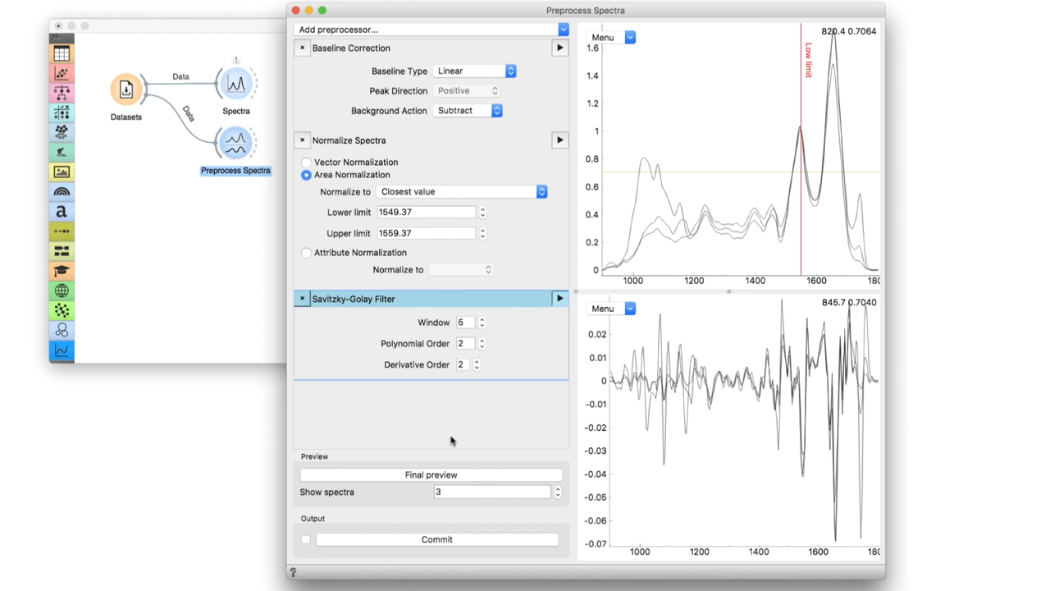
Switch the preview to the final result of all three preprocessing steps
{"action": "left_click", "coordinate": [429, 474]}
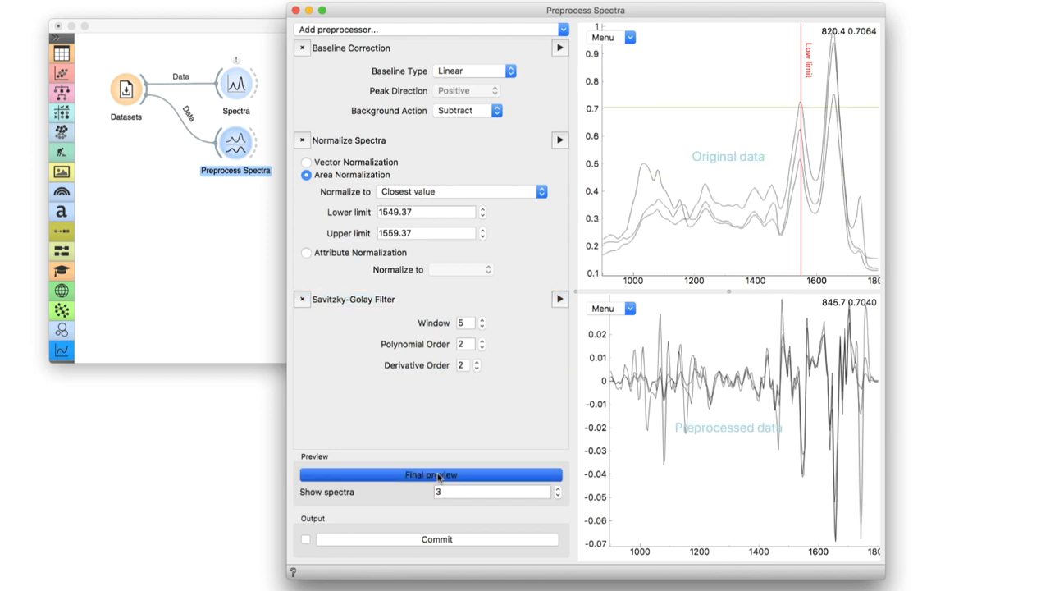
{"action": "left_click", "coordinate": [430, 474]}
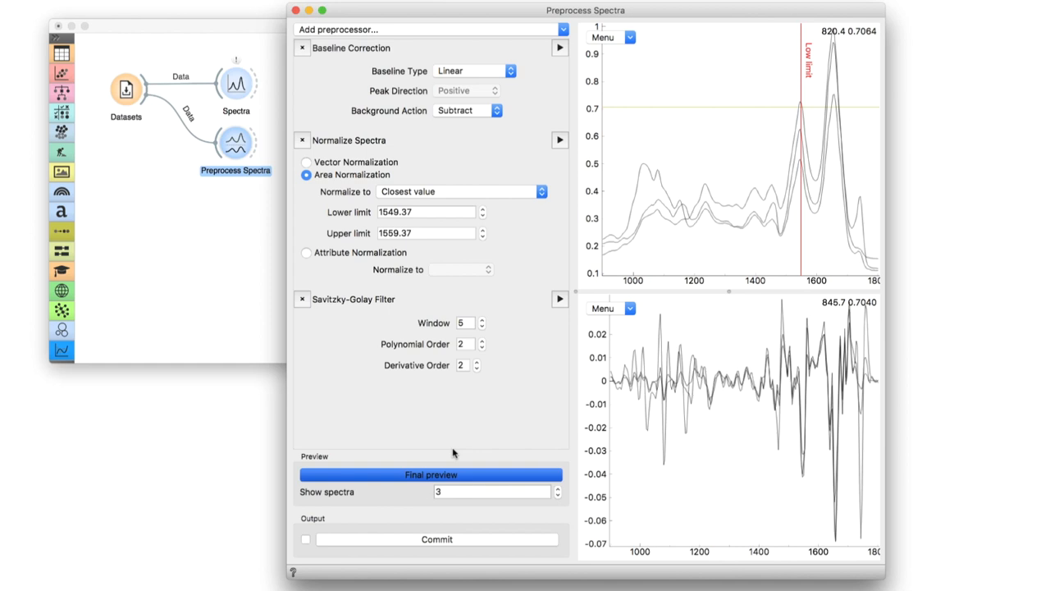
{"action": "mouse_move", "coordinate": [394, 492]}
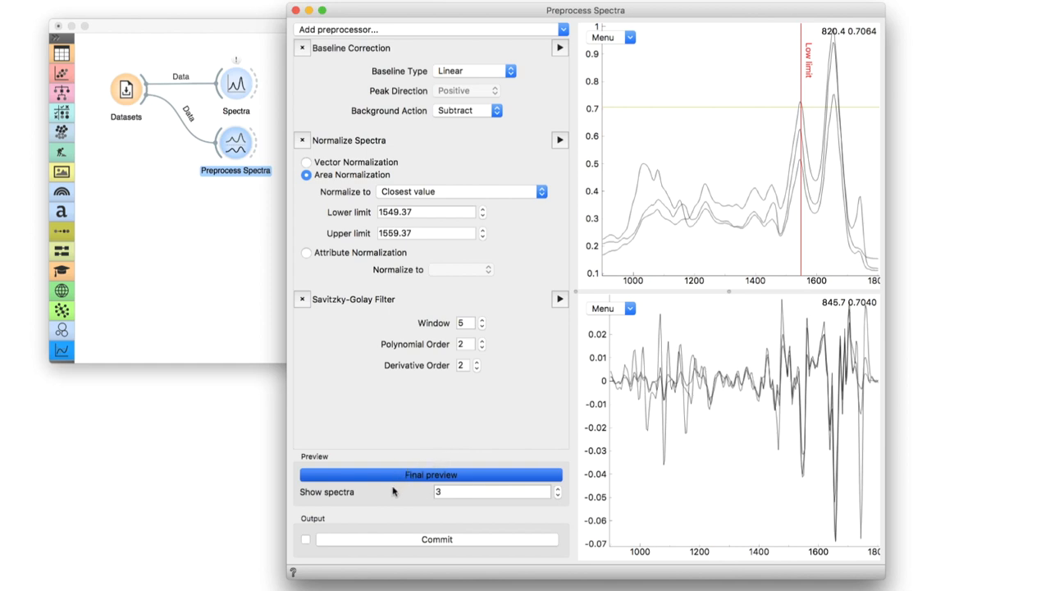
{"action": "mouse_move", "coordinate": [374, 512]}
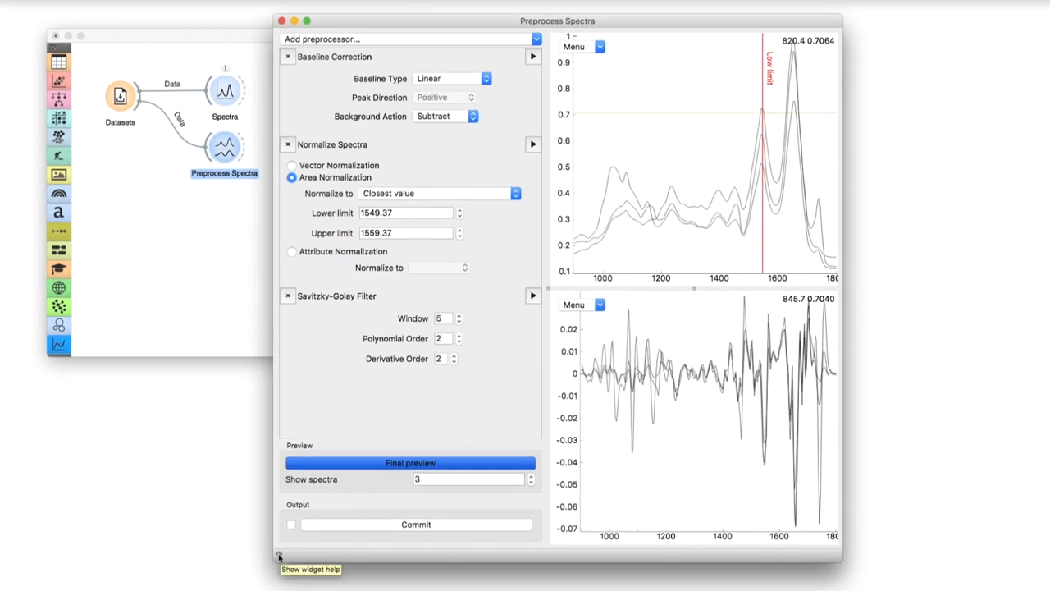
{"action": "left_click", "coordinate": [279, 556]}
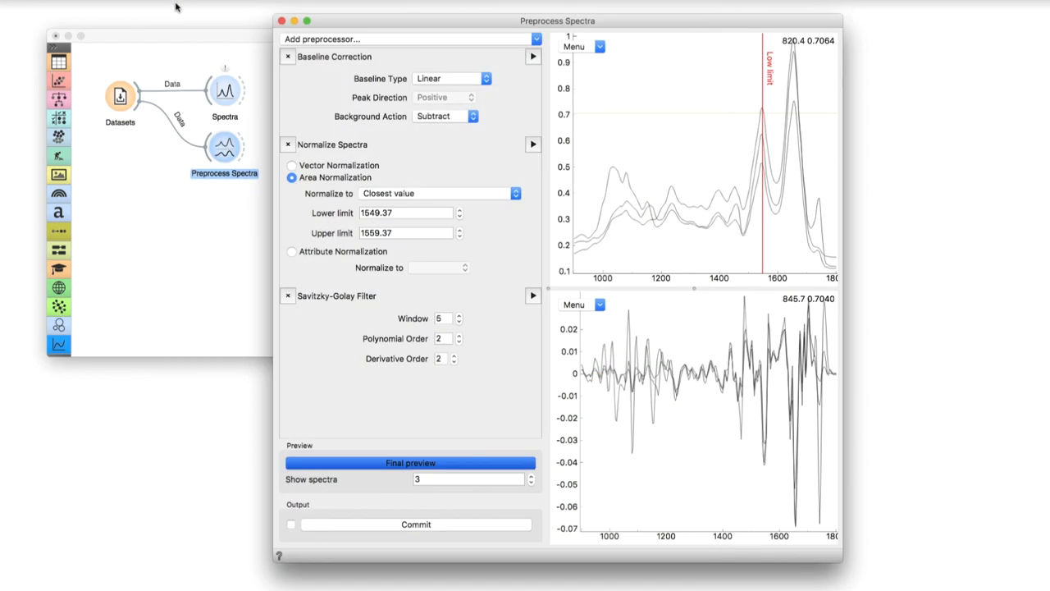
{"action": "mouse_move", "coordinate": [459, 286]}
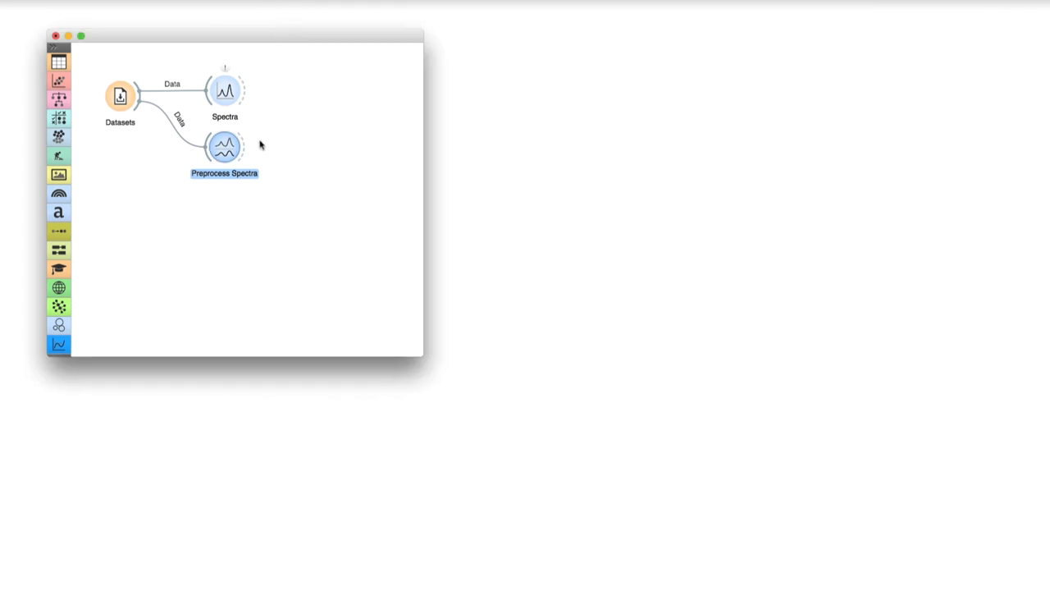
Send the preprocessed output to a new Spectra (1) widget and view the second-derivative curves
{"action": "left_click_drag", "start_coordinate": [243, 148], "coordinate": [303, 151]}
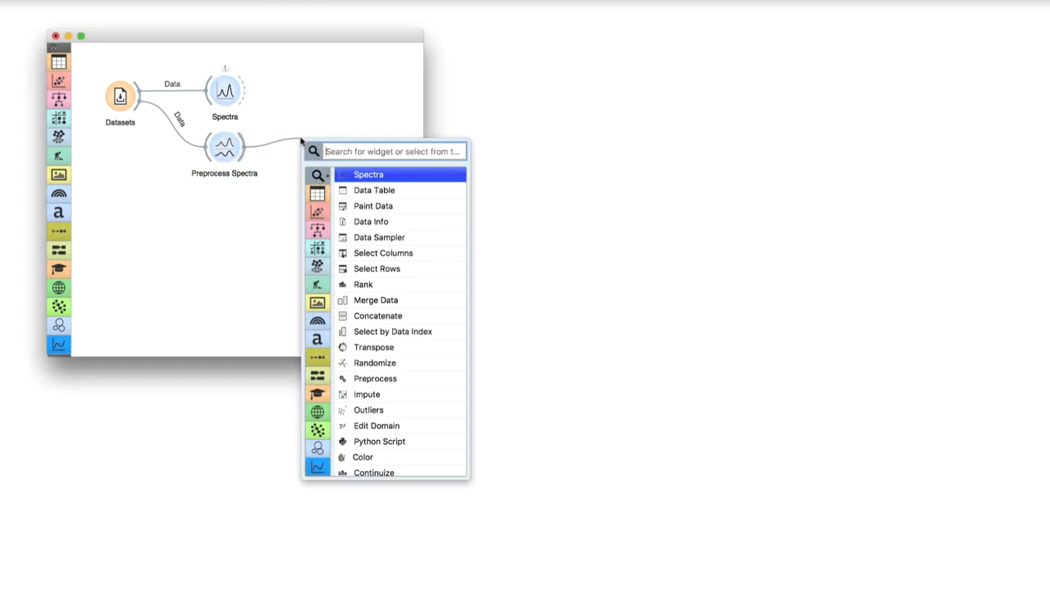
{"action": "left_click", "coordinate": [367, 174]}
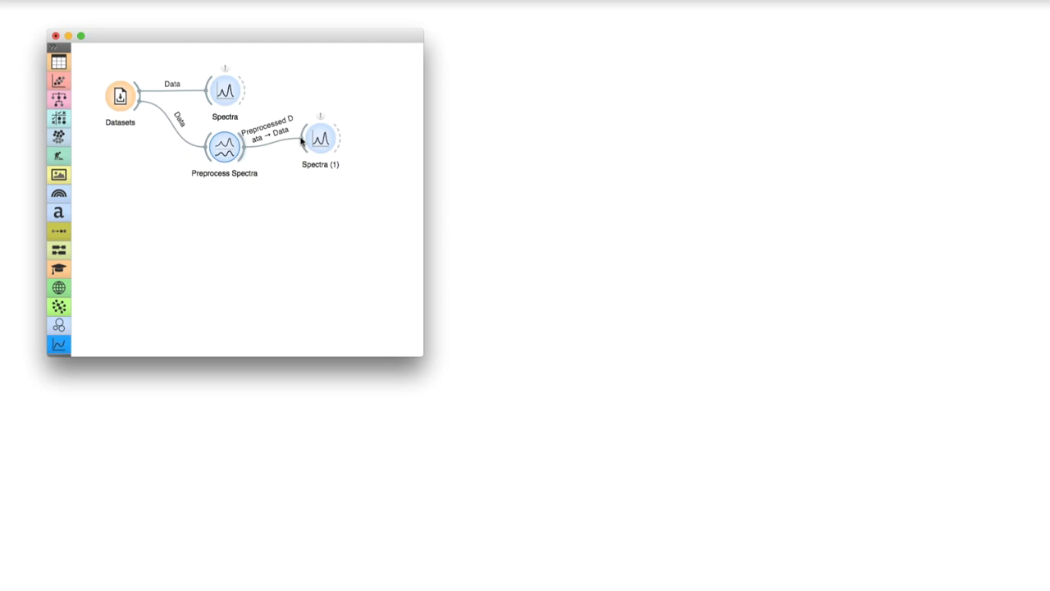
{"action": "double_click", "coordinate": [320, 139]}
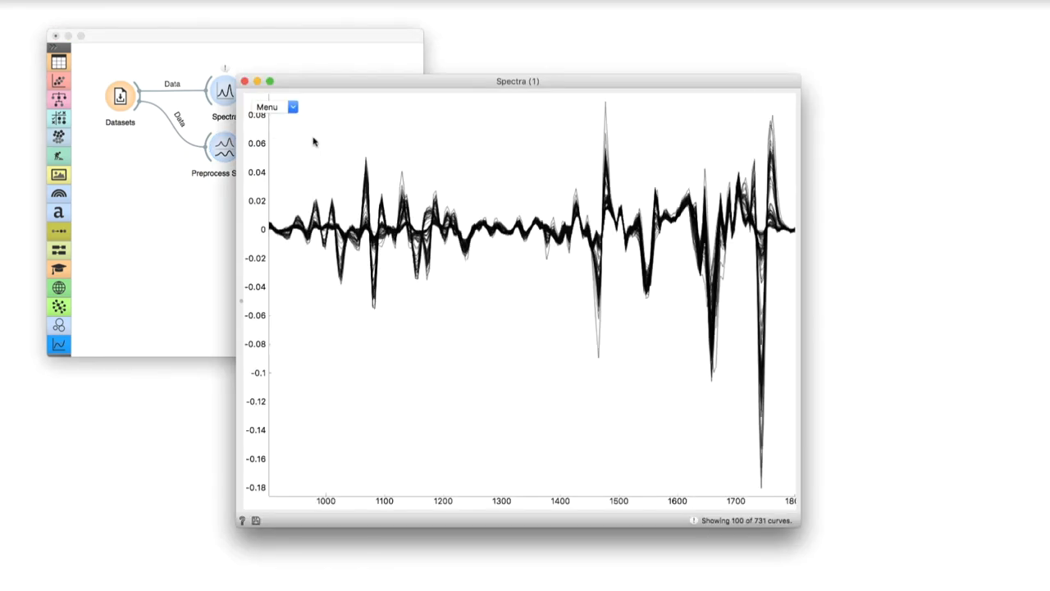